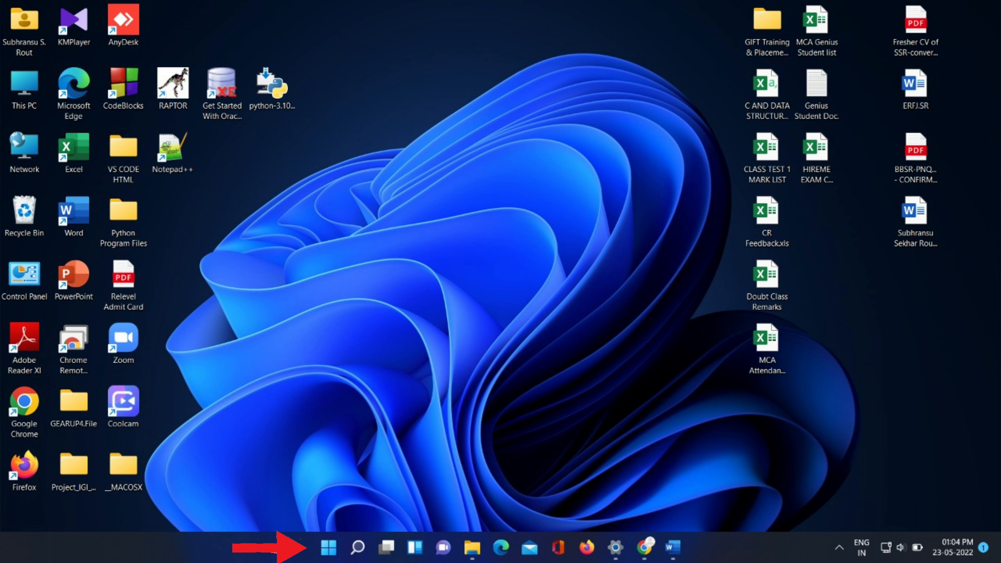
# Step: Bring up the Windows 11 Start menu with its pinned apps and recommended files
pyautogui.click(328, 548)
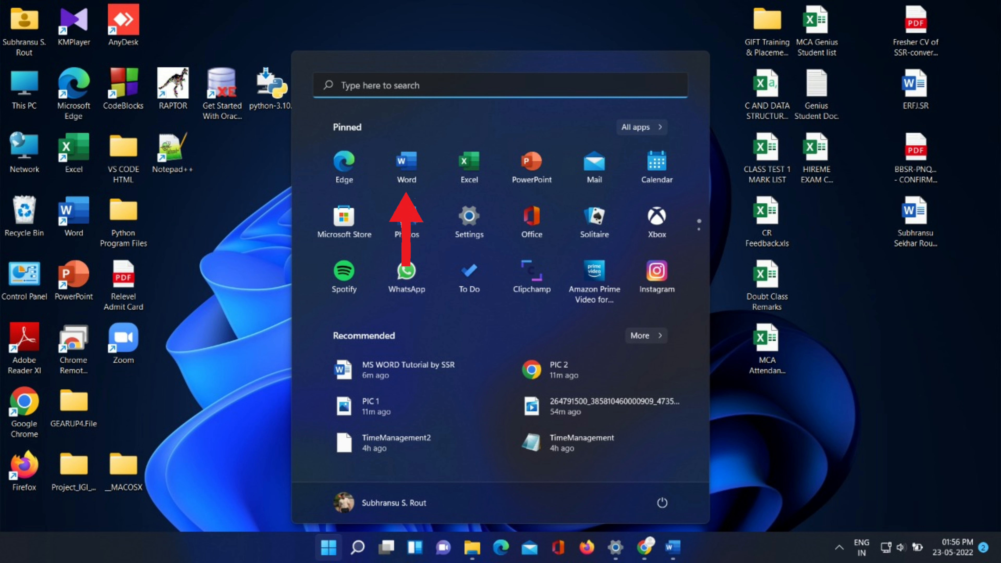
# Step: Search 'microsoft word' from the taskbar and launch Word to a blank document
pyautogui.click(356, 548)
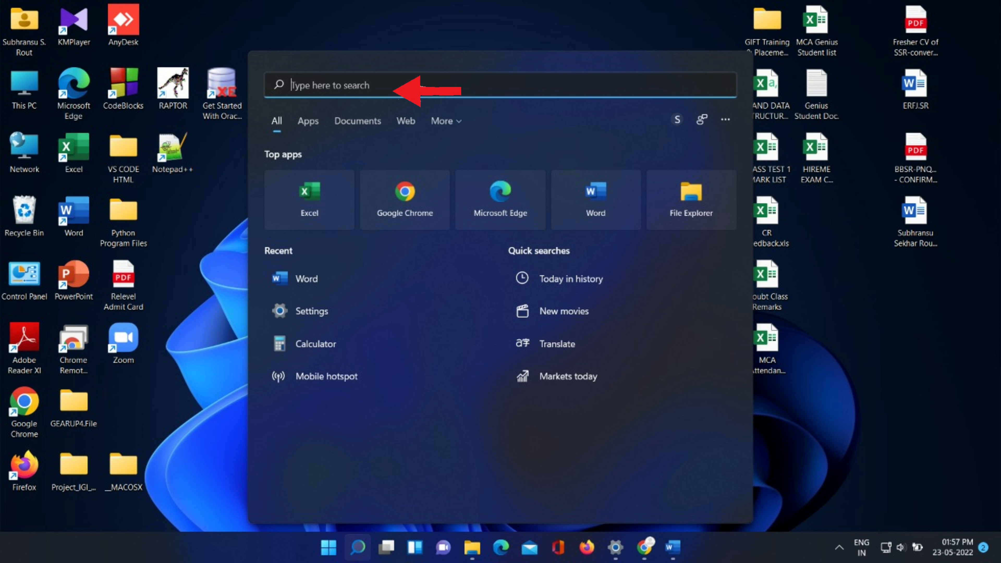
pyautogui.write('microsoft word')
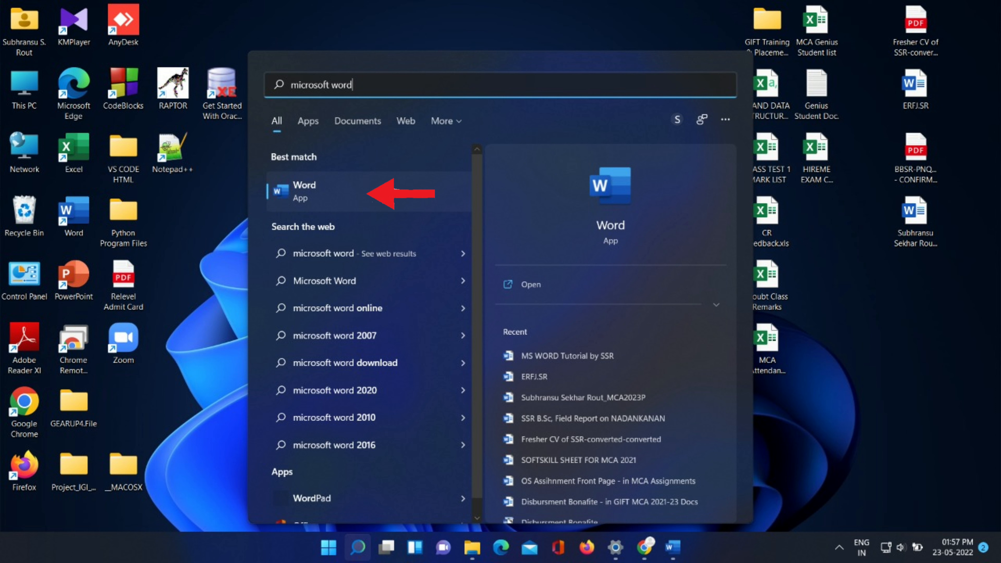
pyautogui.click(304, 189)
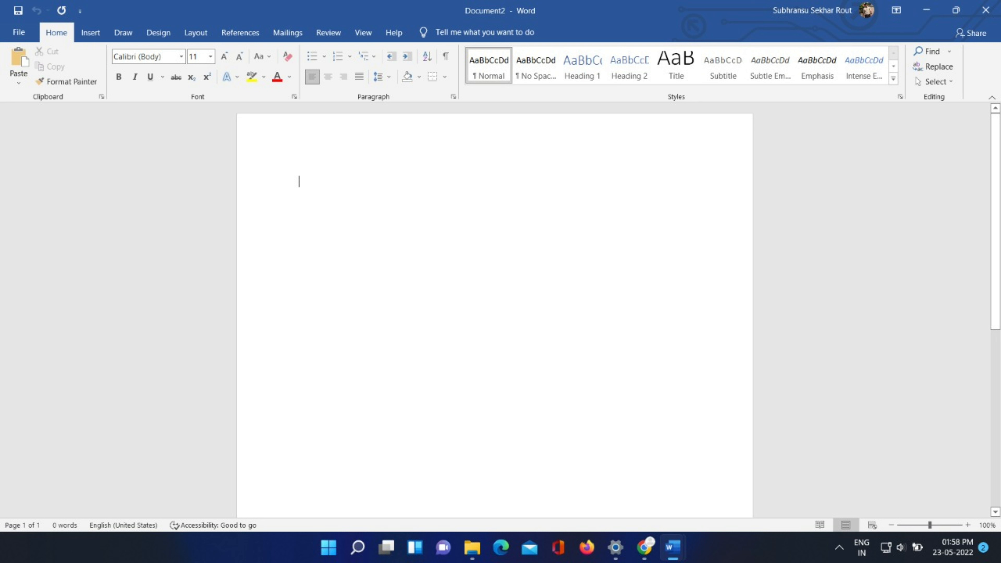